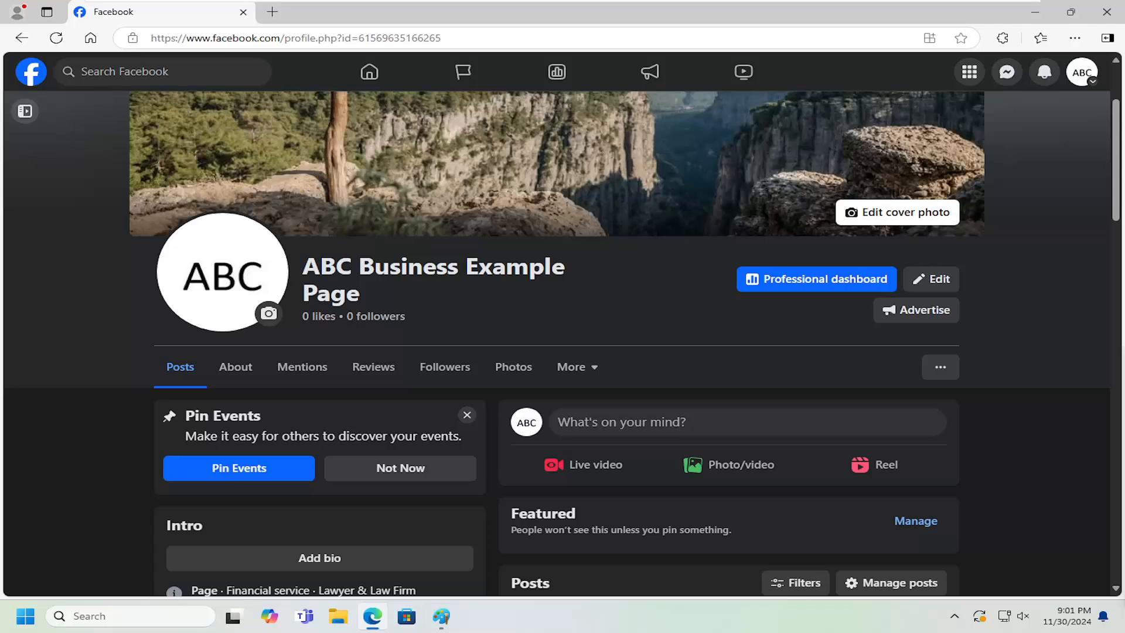
{"action": "mouse_move", "coordinate": [33, 270]}
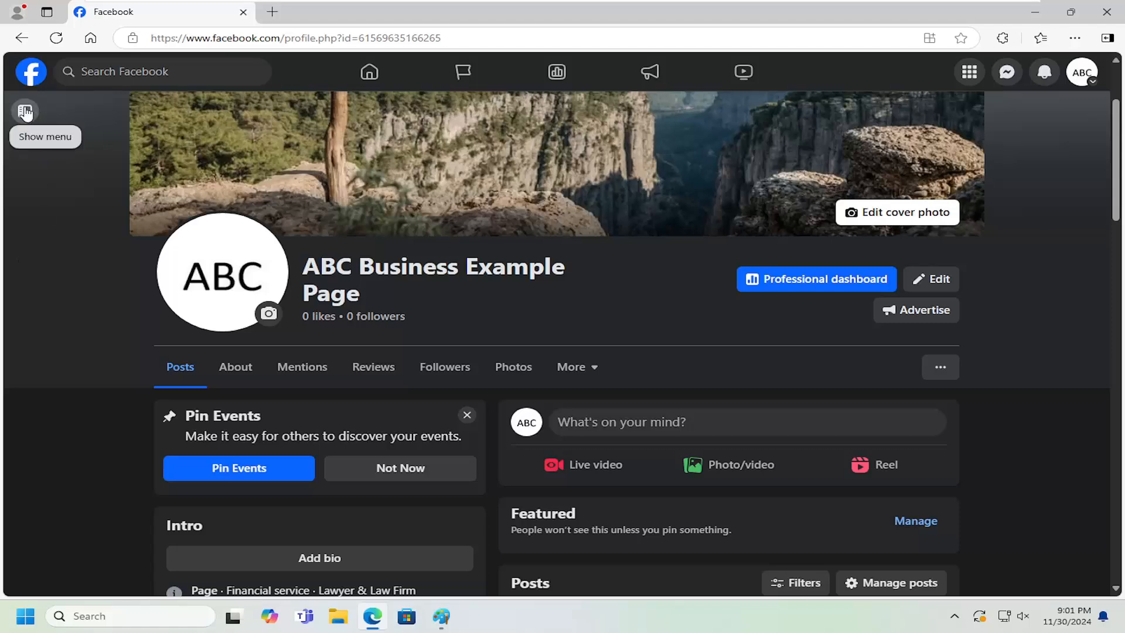
Reach the Page setup settings for ABC Business Example Page via the Manage Page sidebar.
{"action": "left_click", "coordinate": [26, 112]}
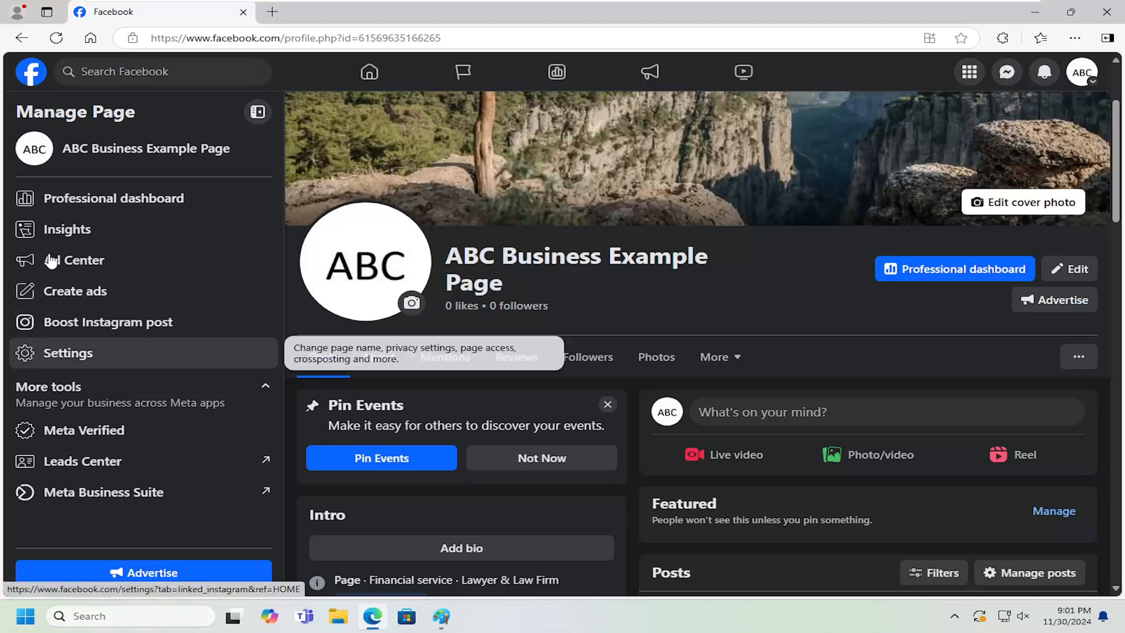
{"action": "left_click", "coordinate": [68, 352]}
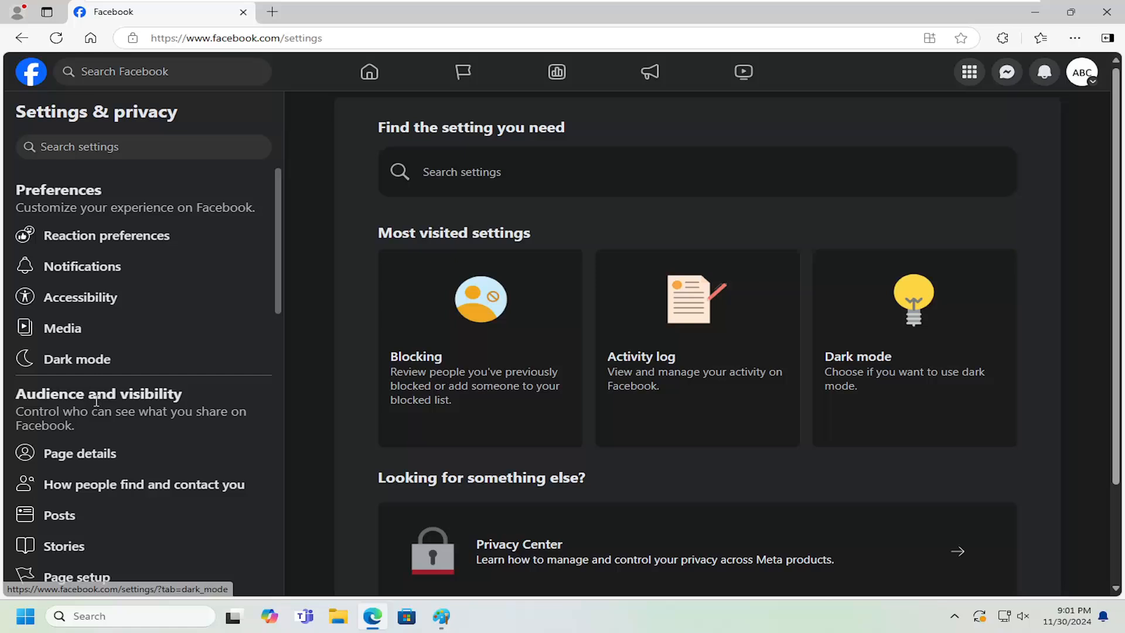
{"action": "scroll", "scroll_direction": "down", "scroll_amount": 3}
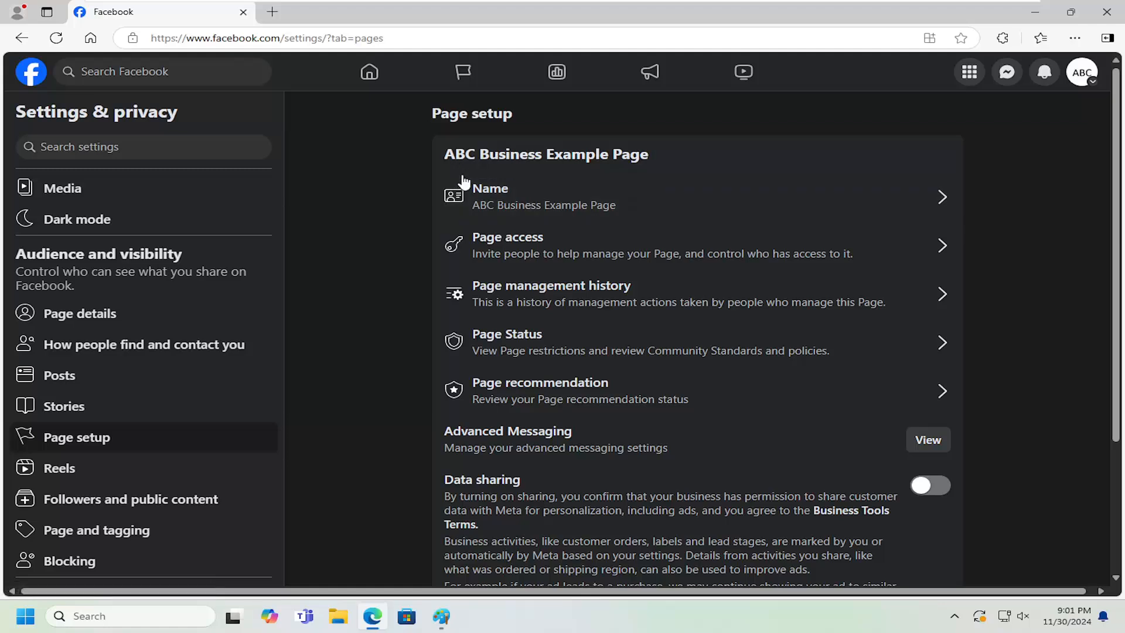
{"action": "mouse_move", "coordinate": [492, 253]}
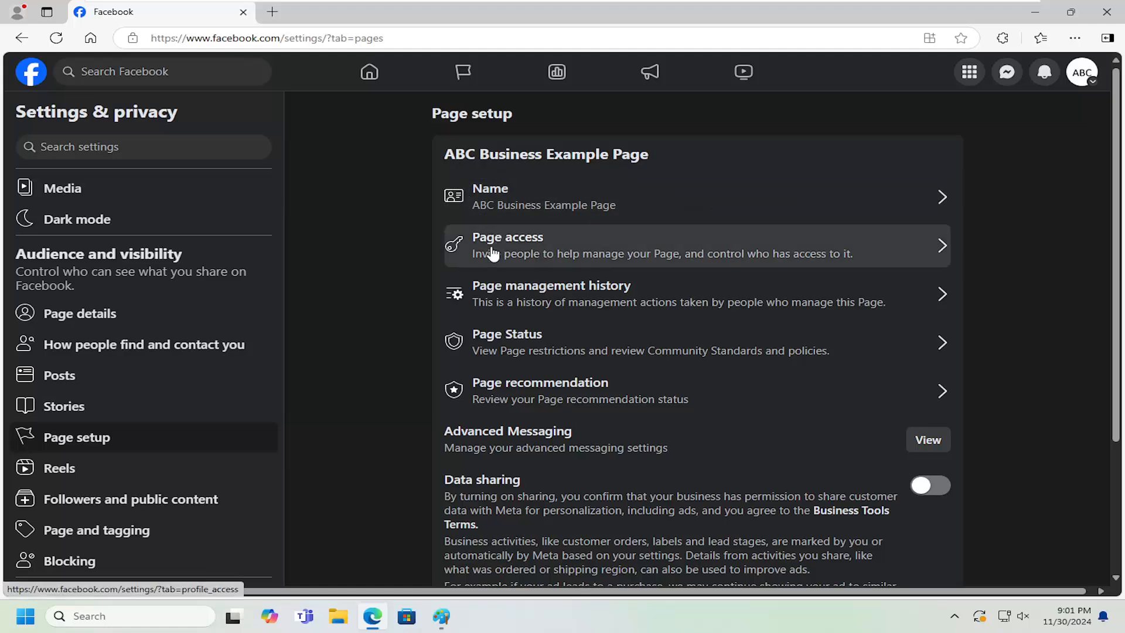
From Page access, manage the page's Community Managers to reach the Moderation screen.
{"action": "left_click", "coordinate": [506, 245]}
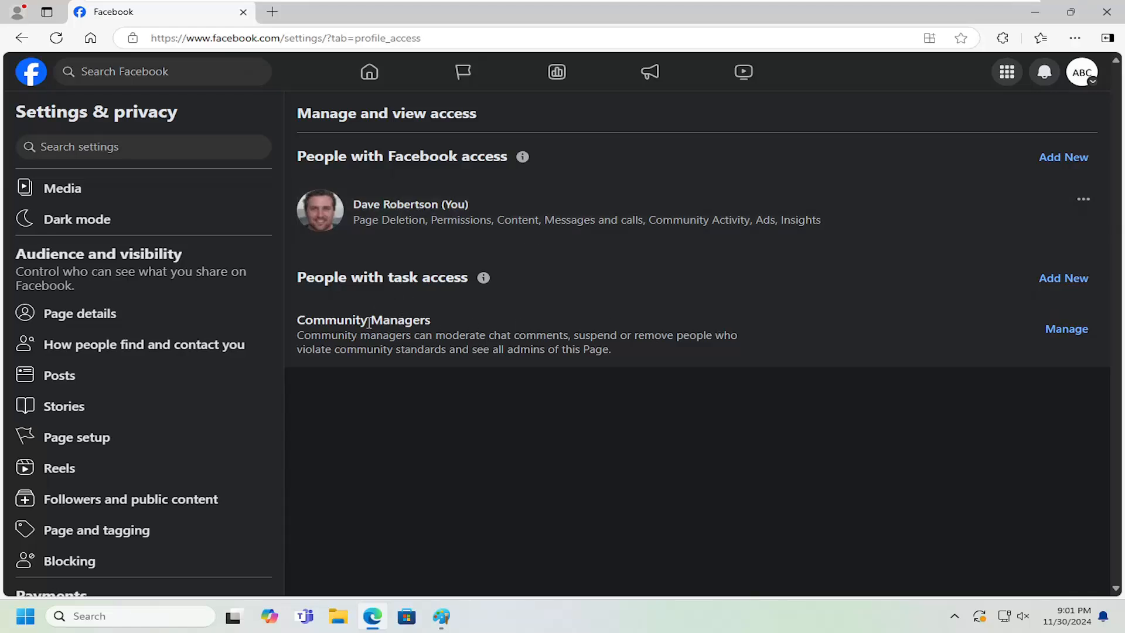
{"action": "left_click", "coordinate": [1066, 328]}
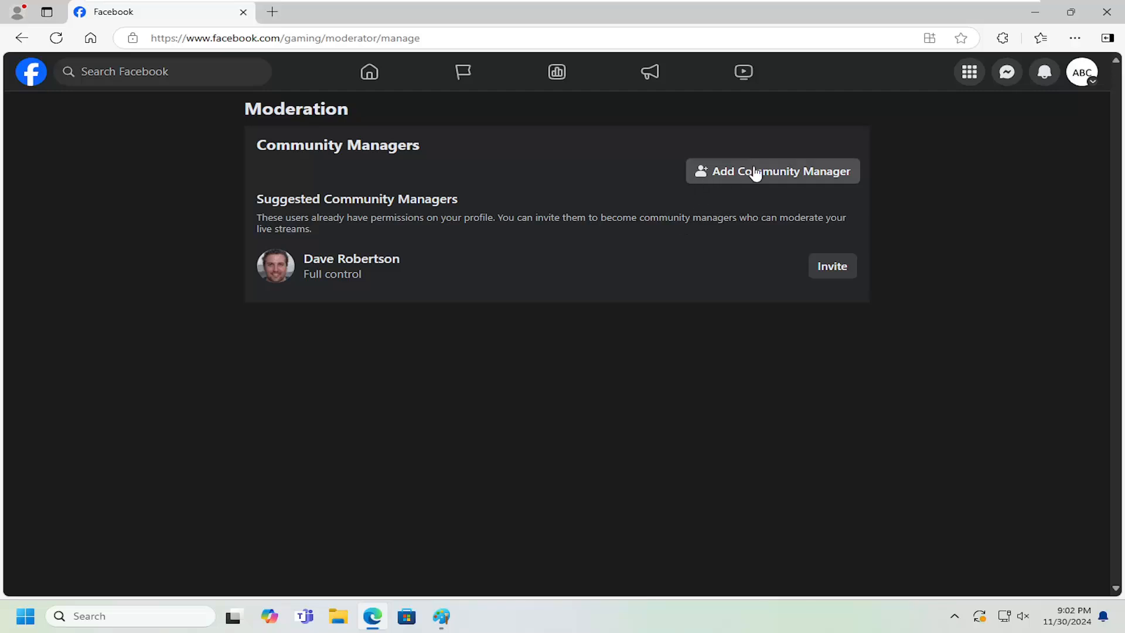
{"action": "left_click", "coordinate": [772, 171]}
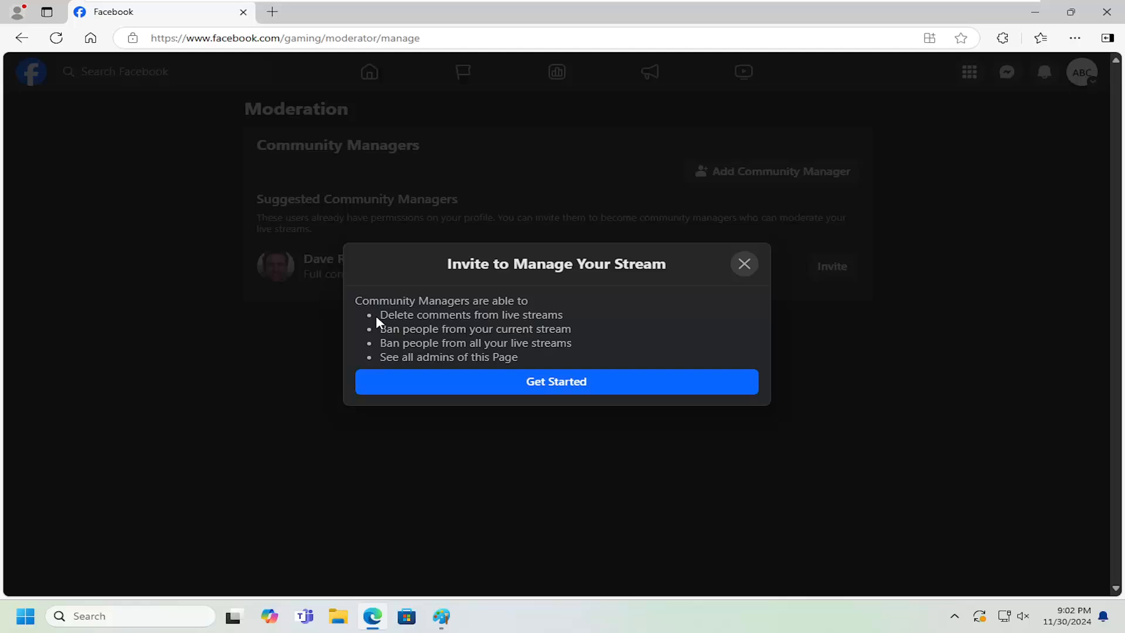
{"action": "mouse_move", "coordinate": [487, 342]}
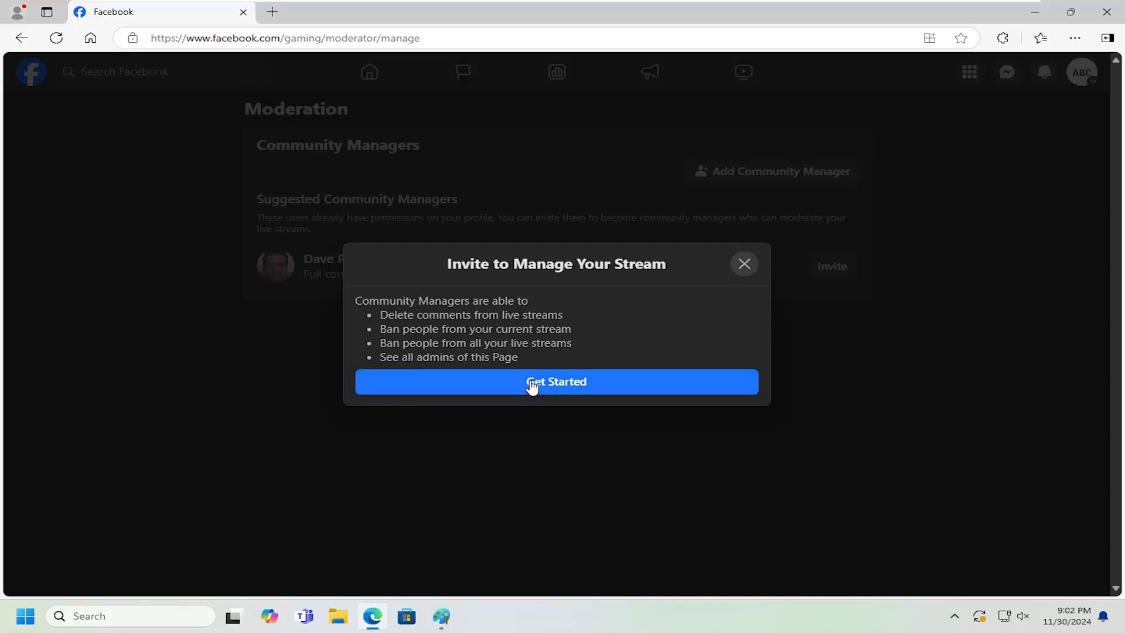
{"action": "left_click", "coordinate": [555, 382]}
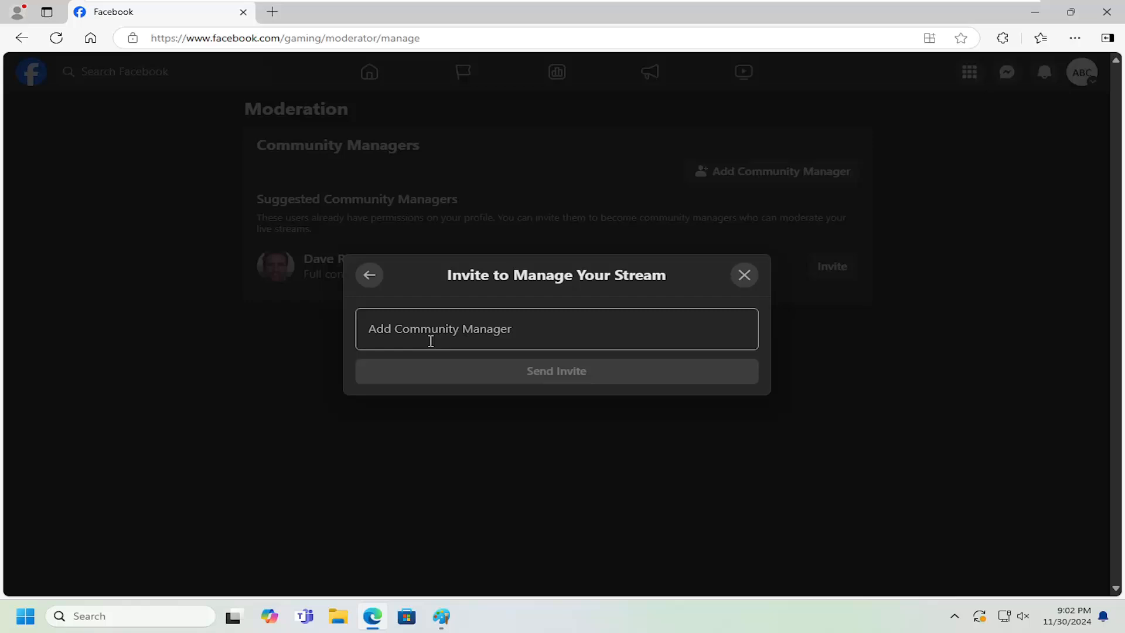
{"action": "left_click", "coordinate": [432, 340]}
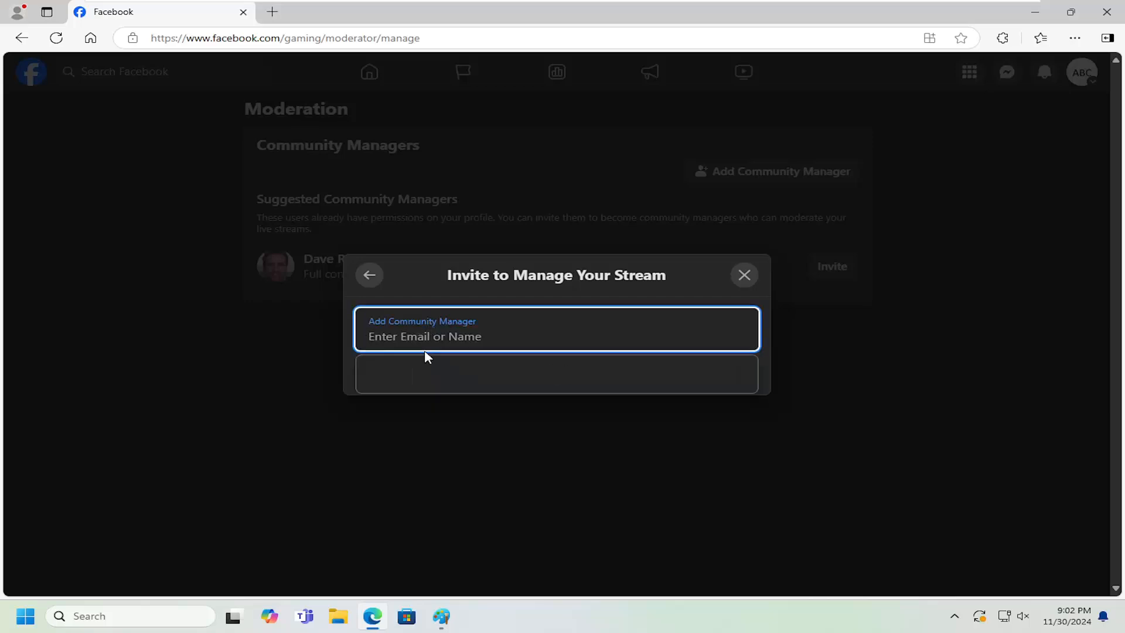
{"action": "left_click", "coordinate": [556, 336]}
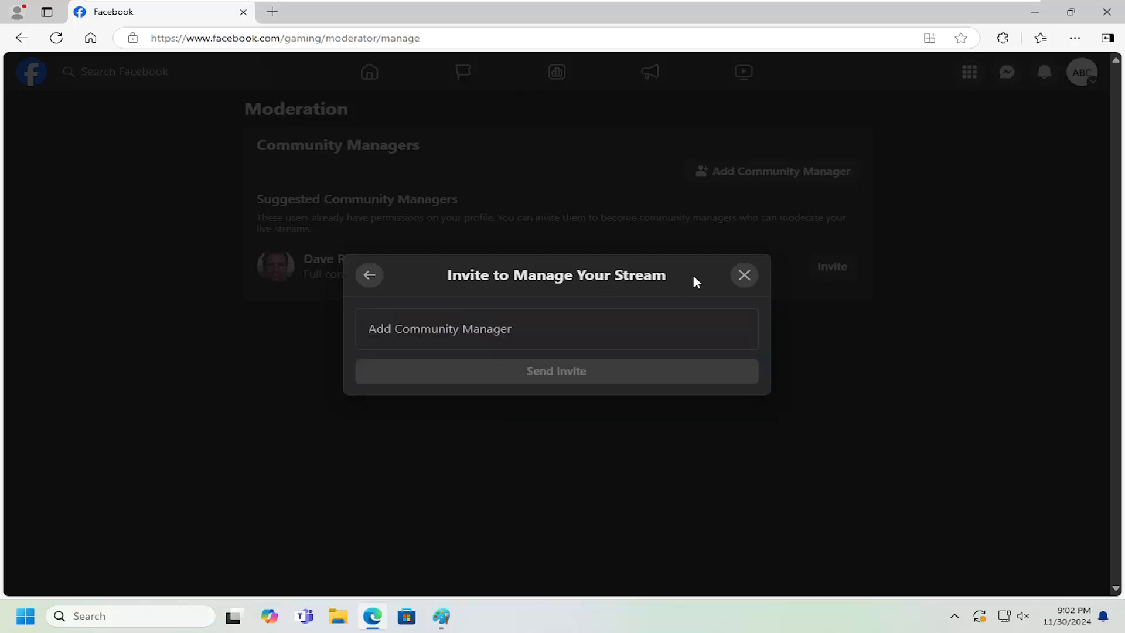
{"action": "left_click", "coordinate": [744, 274]}
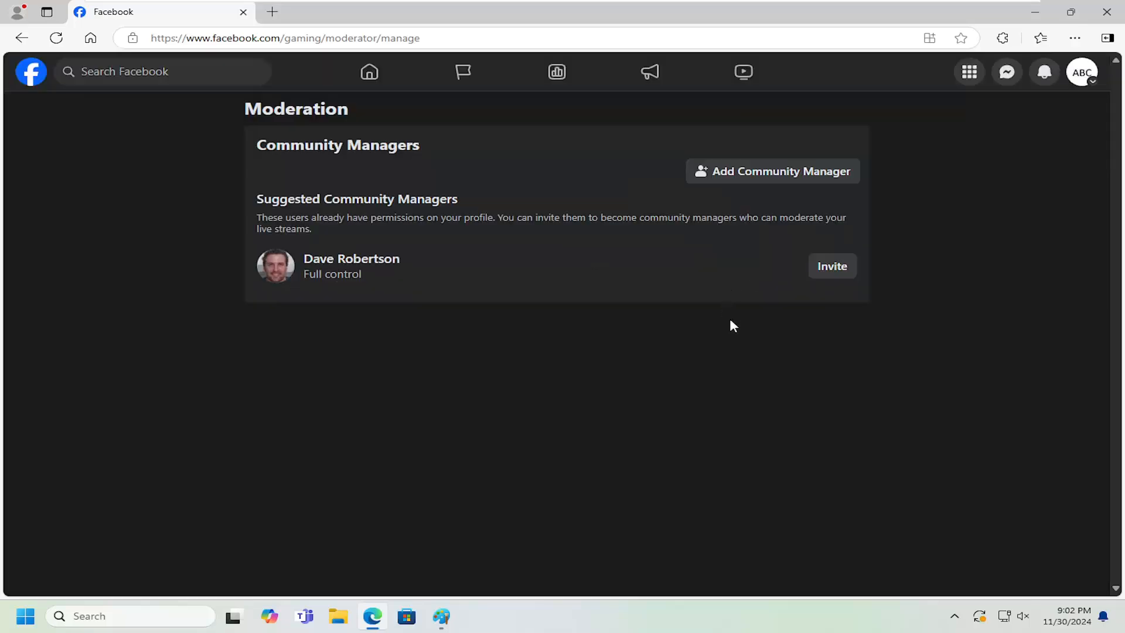
{"action": "mouse_move", "coordinate": [119, 114]}
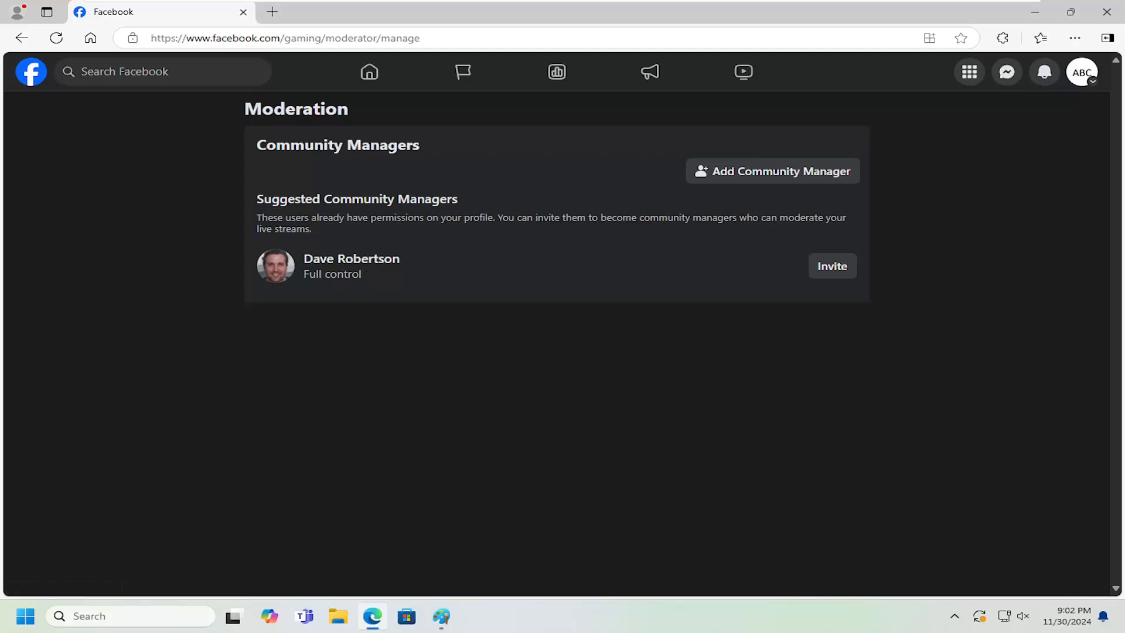
{"action": "left_click", "coordinate": [832, 265]}
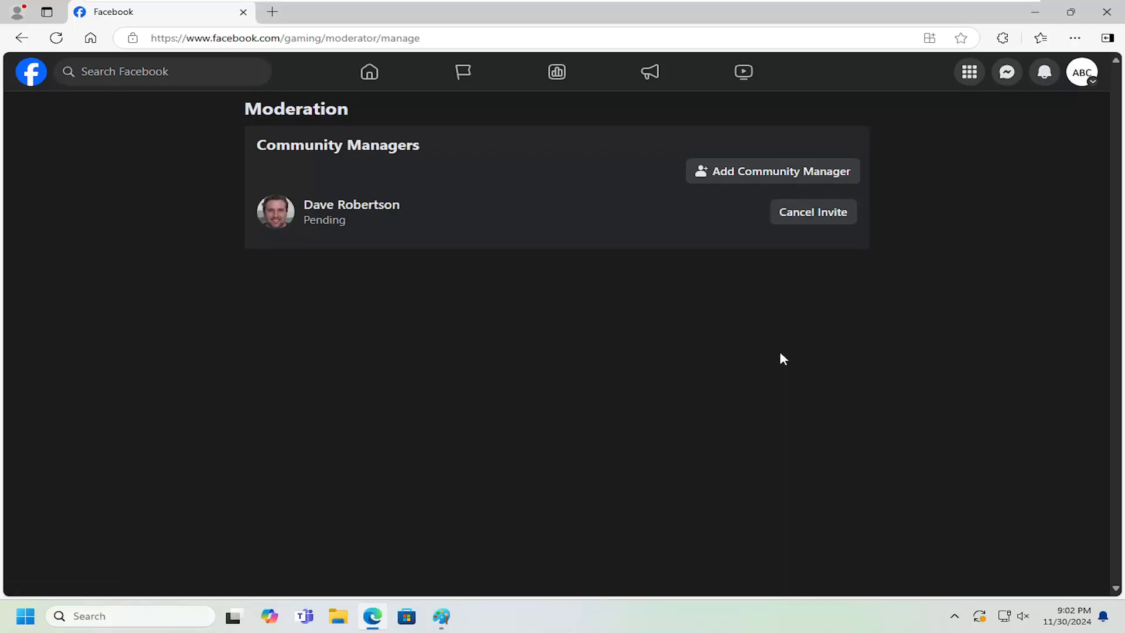